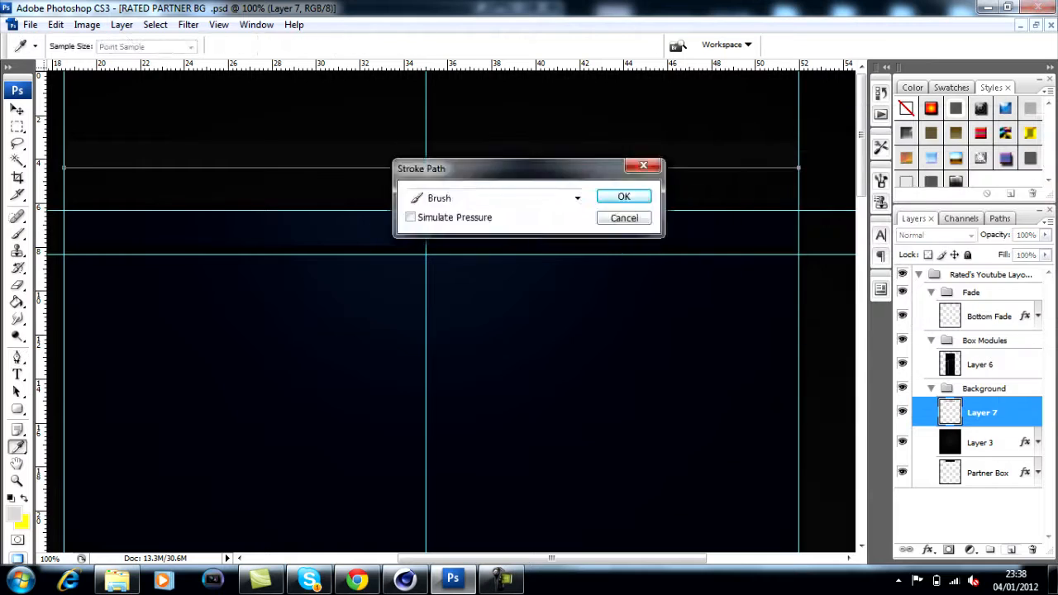
# Stroke the path with the brush onto Layer 7 in the Background group.
pyautogui.click(624, 195)
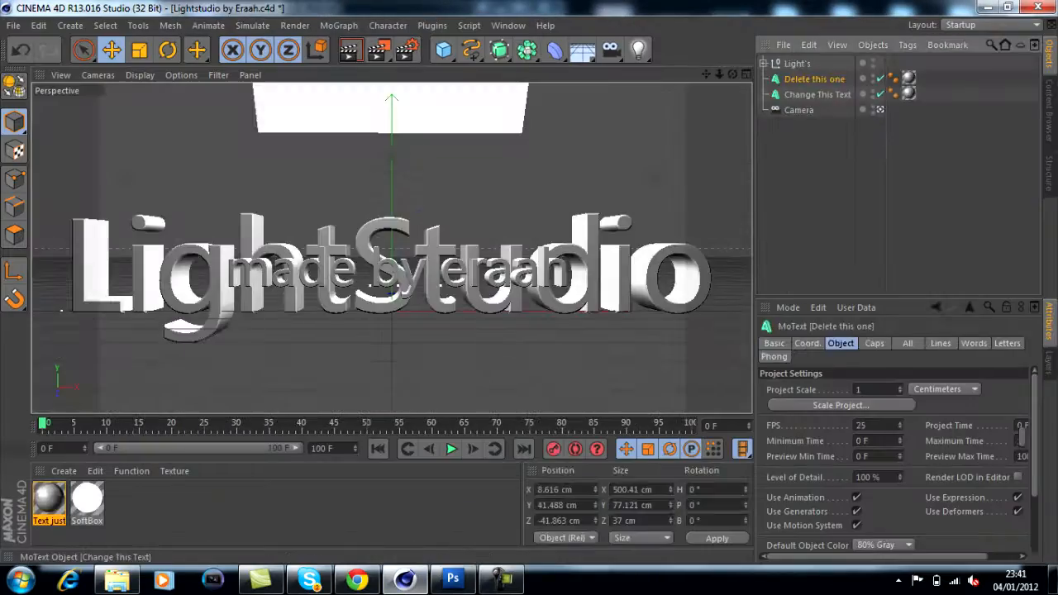
# Swap the placeholder MoText for the red S logo model and render the view.
pyautogui.click(308, 579)
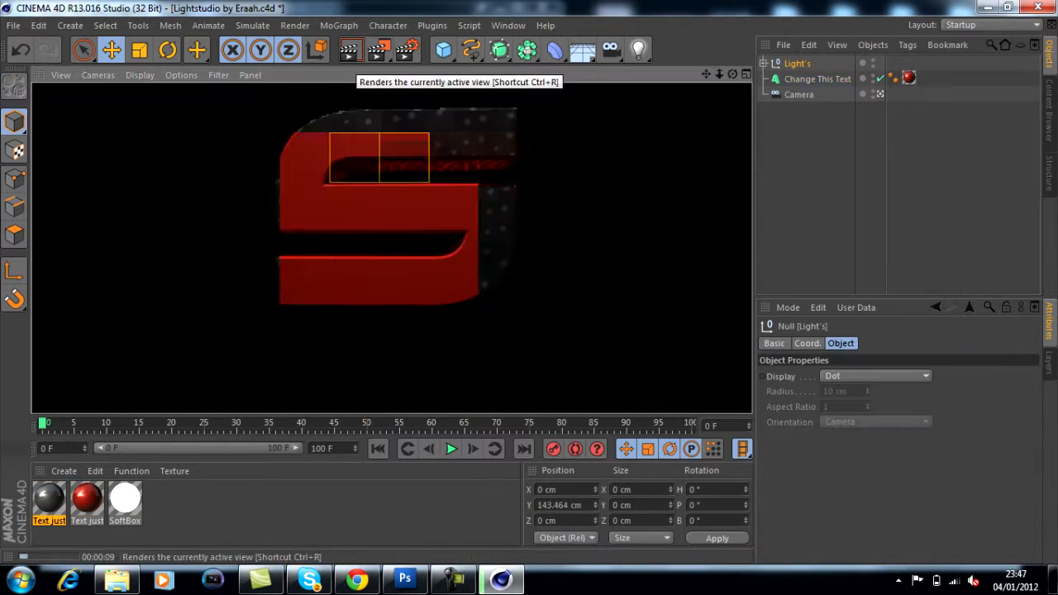
pyautogui.click(86, 502)
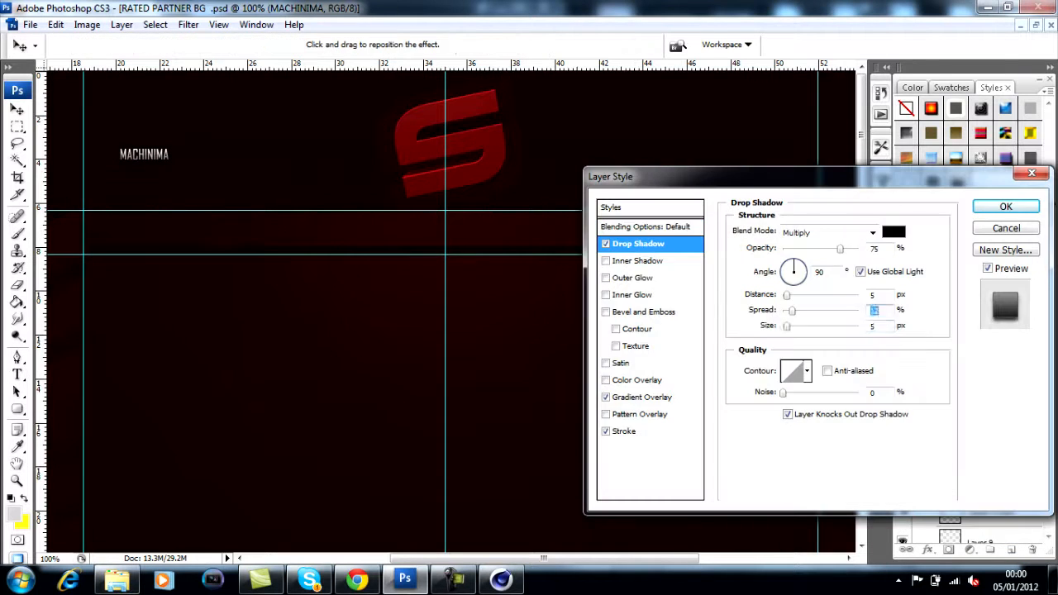
# Place the red S on the banner with drop-shadowed nav labels and Screen-mode light rays.
pyautogui.click(1006, 205)
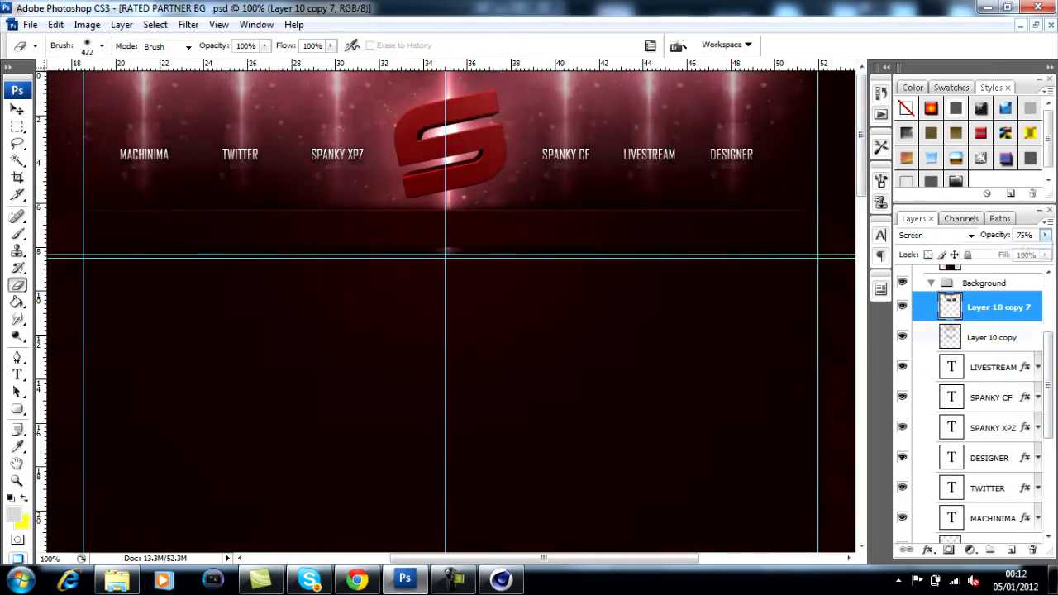
pyautogui.click(357, 579)
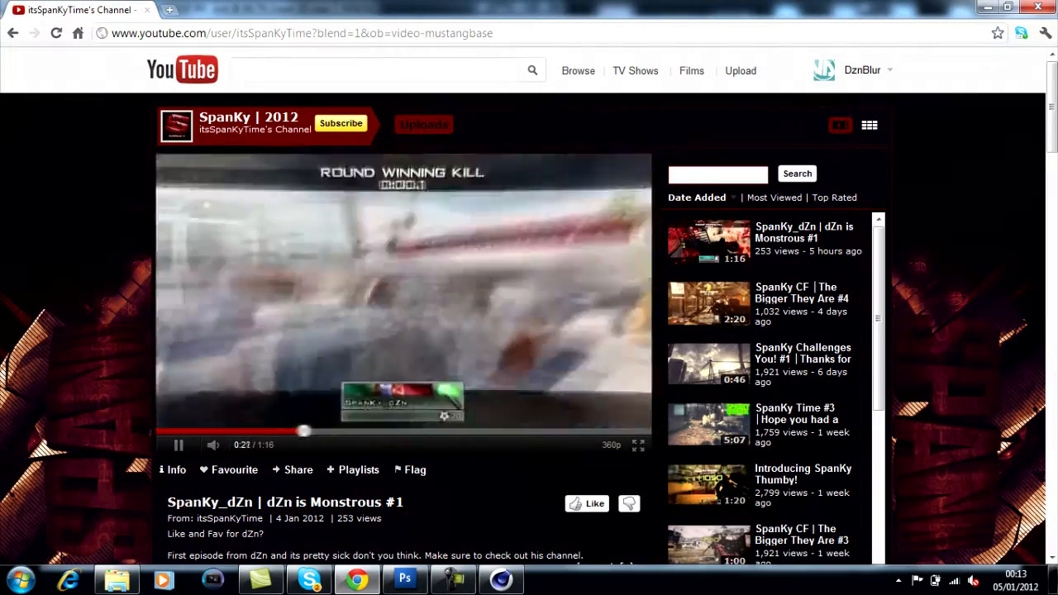
# View the YouTube channel page with the red S background applied around it.
pyautogui.click(403, 578)
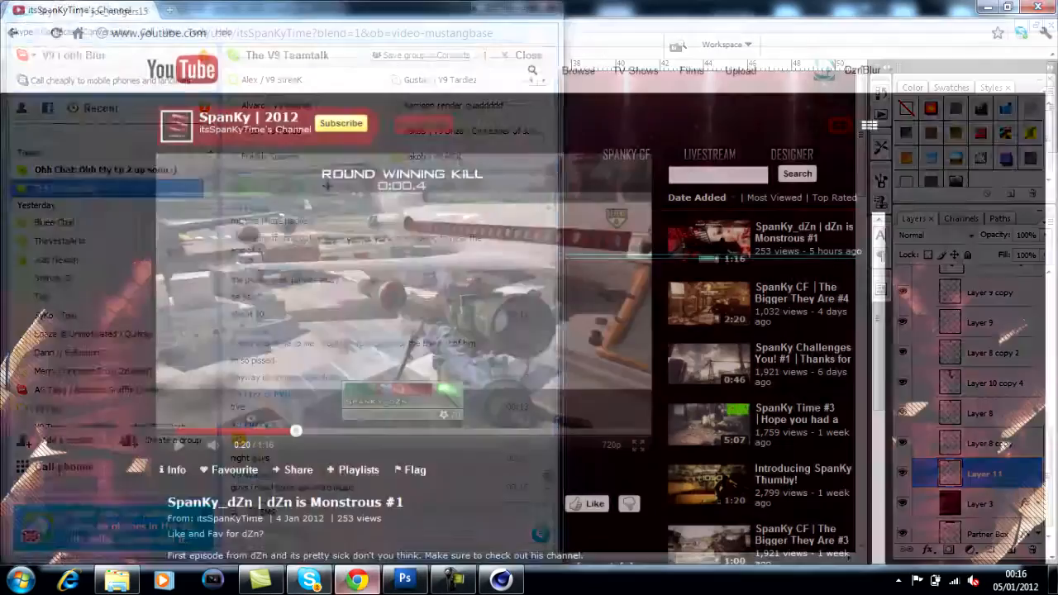
pyautogui.click(403, 579)
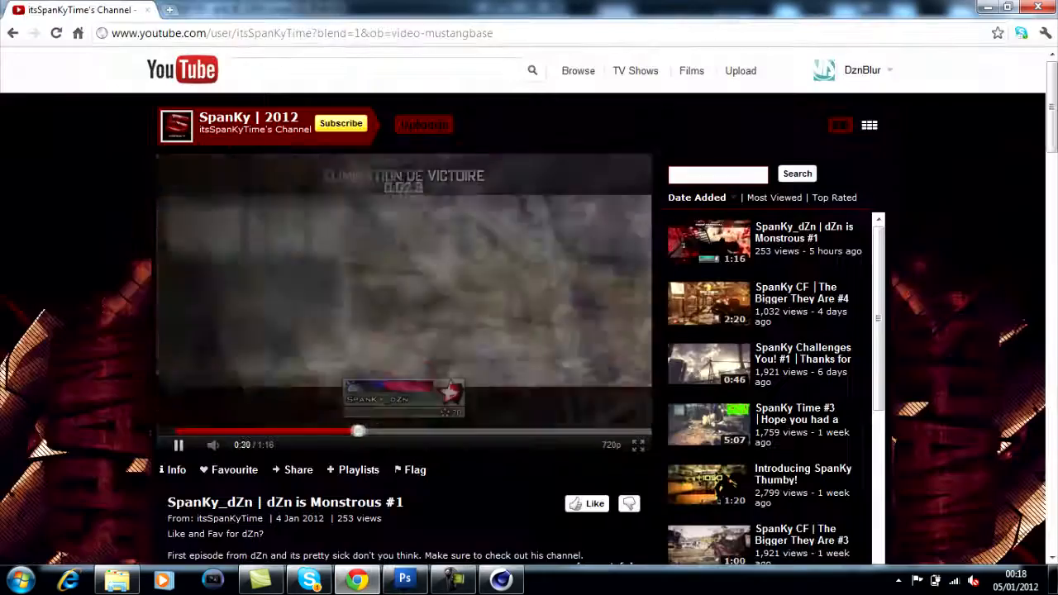
pyautogui.click(404, 579)
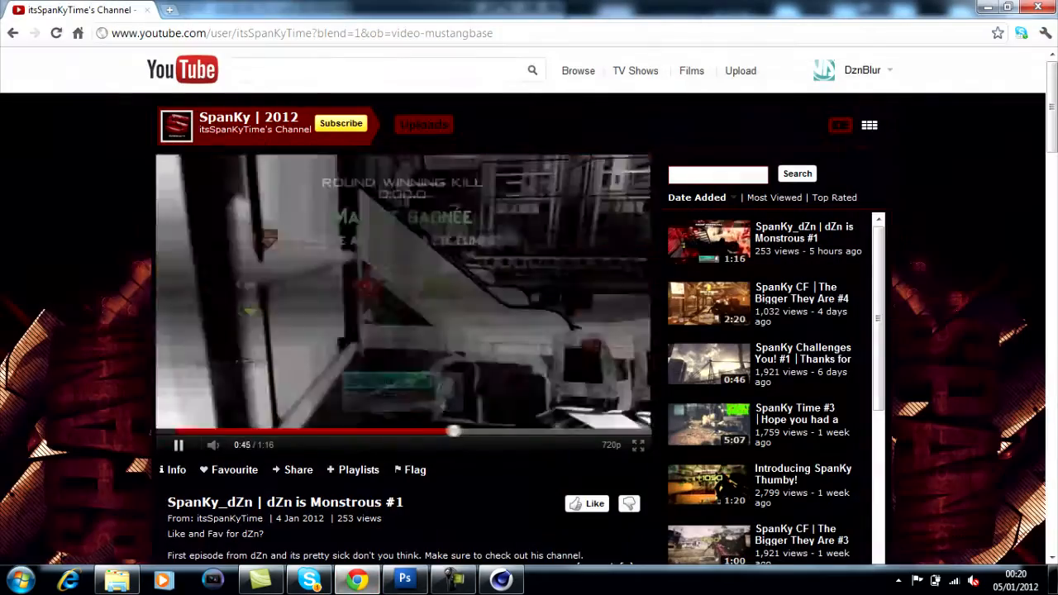
pyautogui.click(404, 579)
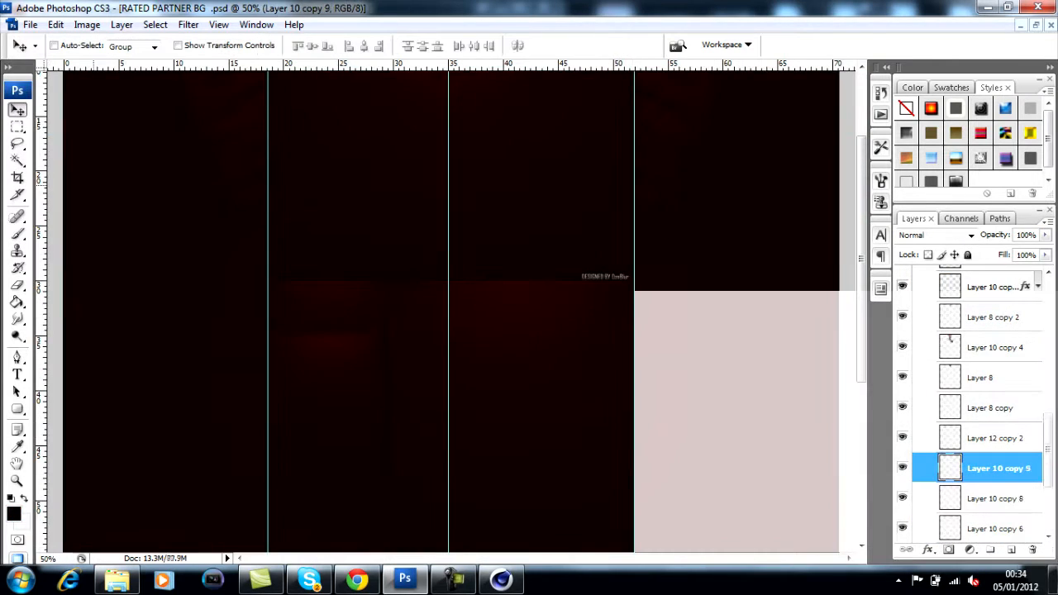
# Duplicate Layer 10 glow copies across the lower layout at 50% zoom.
pyautogui.scroll(-3)
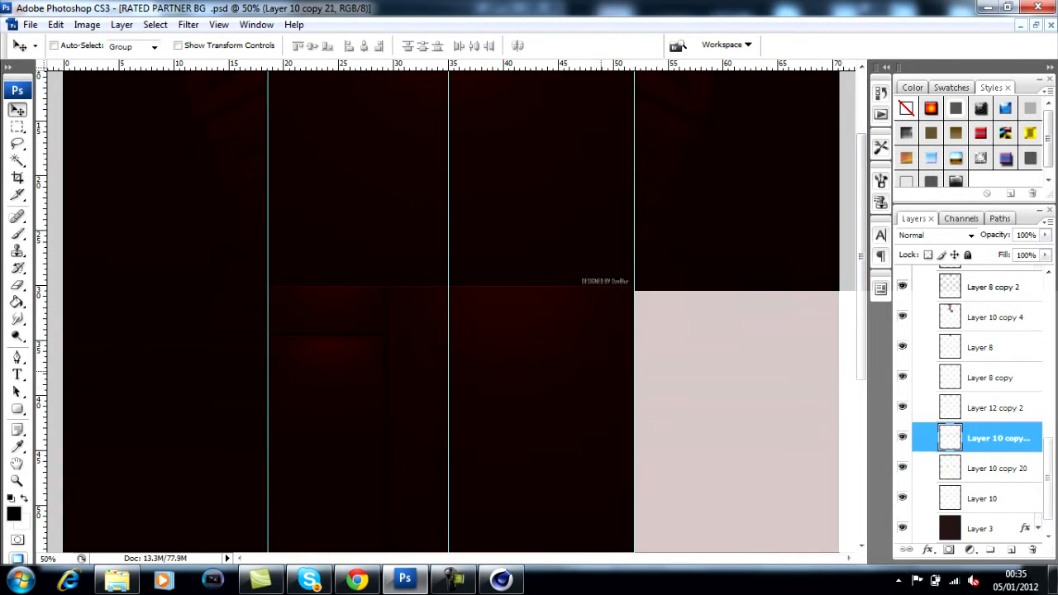